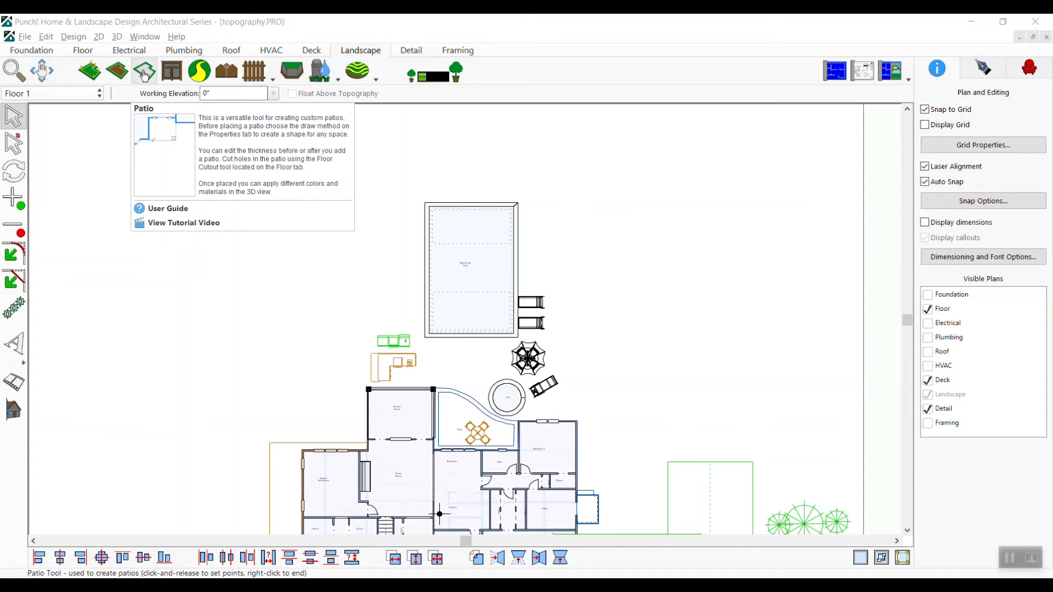
Step: Activate the Patio tool and open its draw method options to choose Closed Polygon
left_click(144, 71)
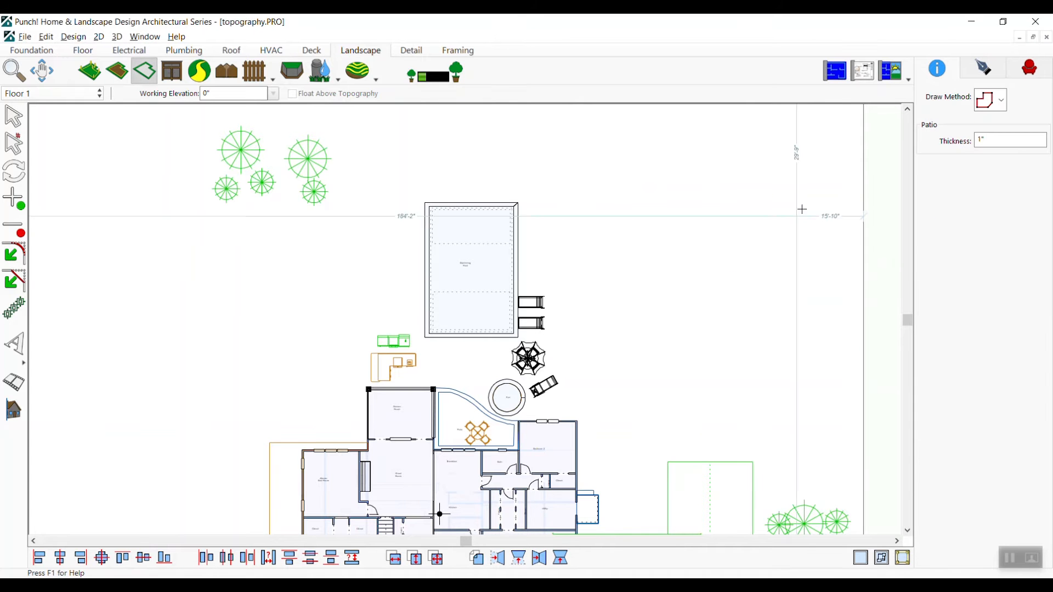
left_click(999, 99)
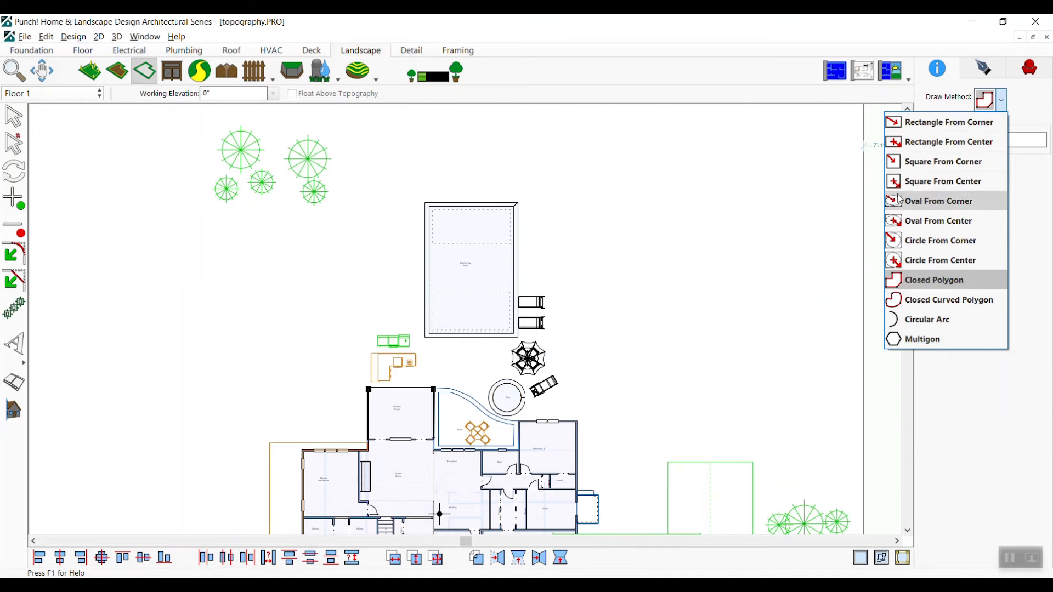
mouse_move(927, 319)
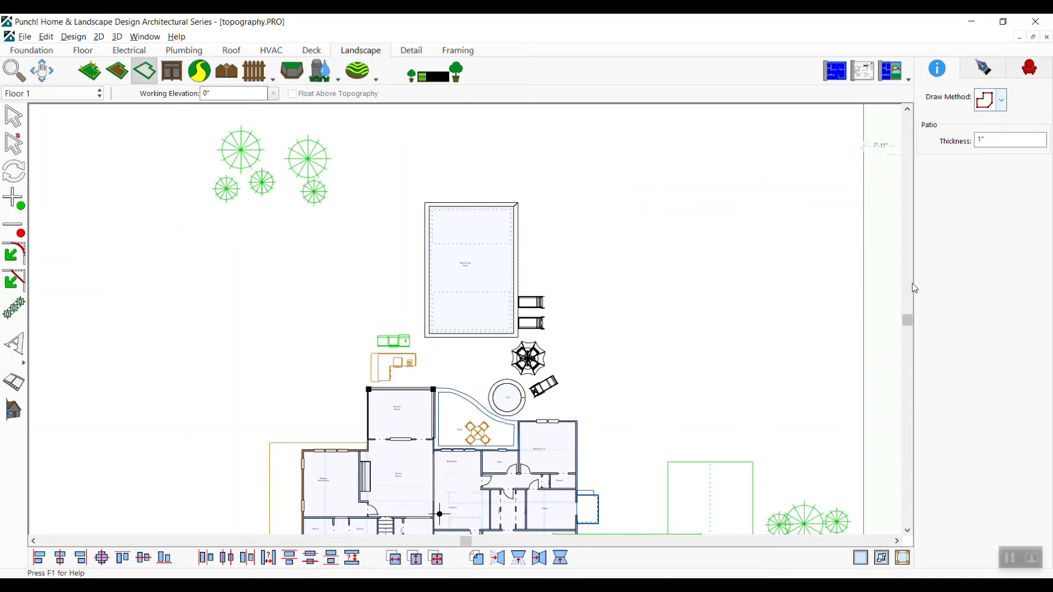
mouse_move(368, 390)
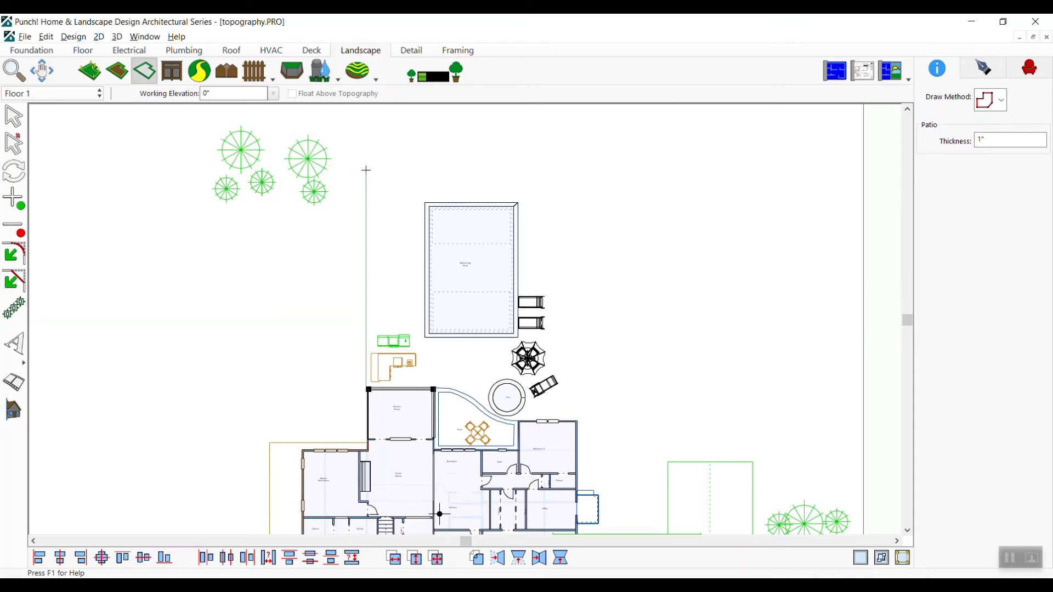
Step: Trace a closed-polygon patio of about 2728 ft² around the pool, then deselect it
left_click_drag(365, 170, 584, 170)
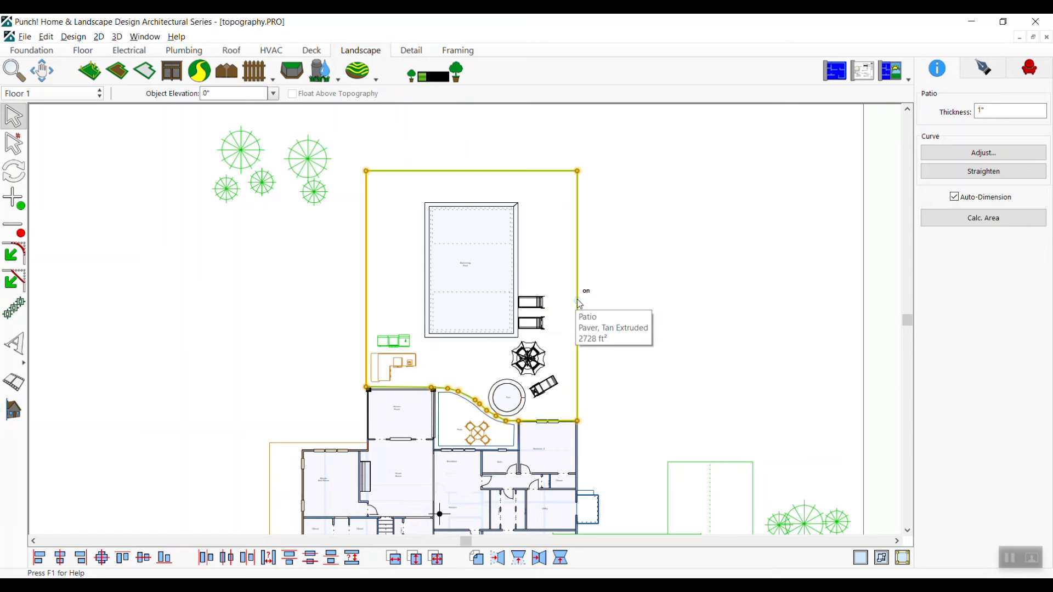
left_click(889, 70)
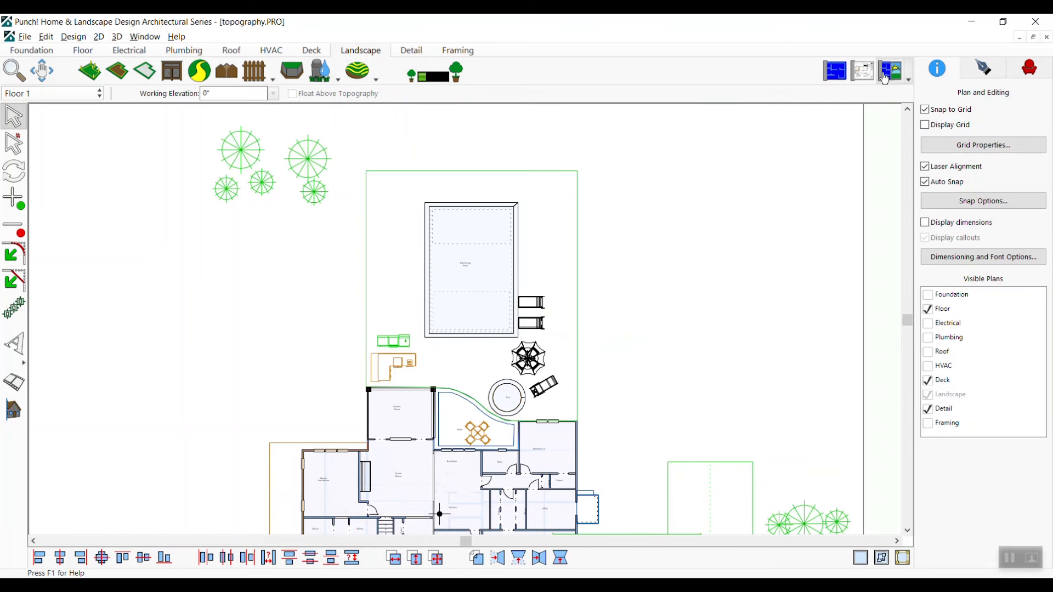
Step: Show the split 2D/3D view and apply a beige Belgard Hardscapes paver to the pool patio only
left_click(888, 71)
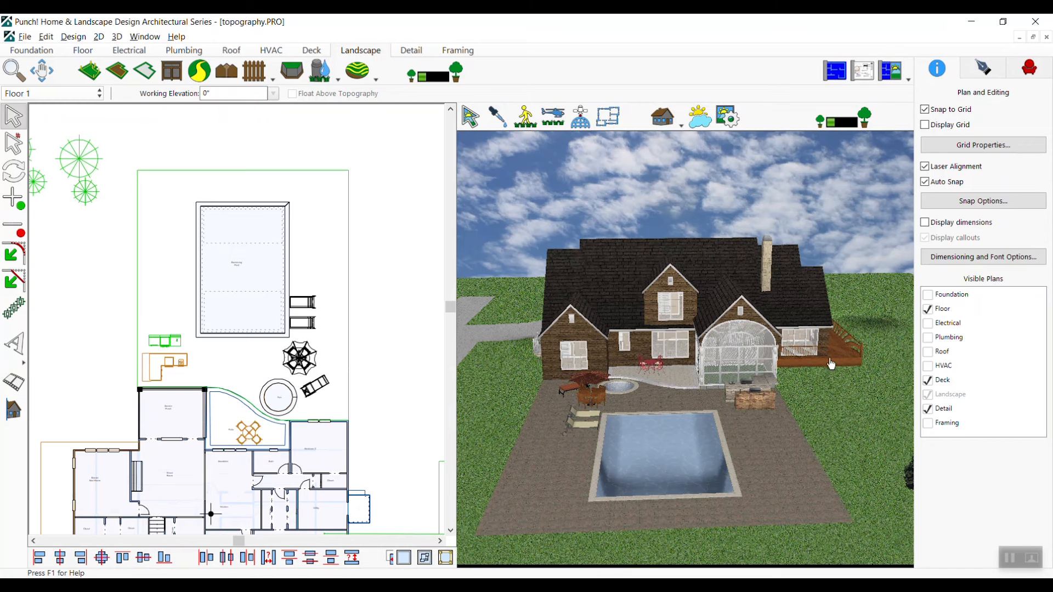
mouse_move(925, 240)
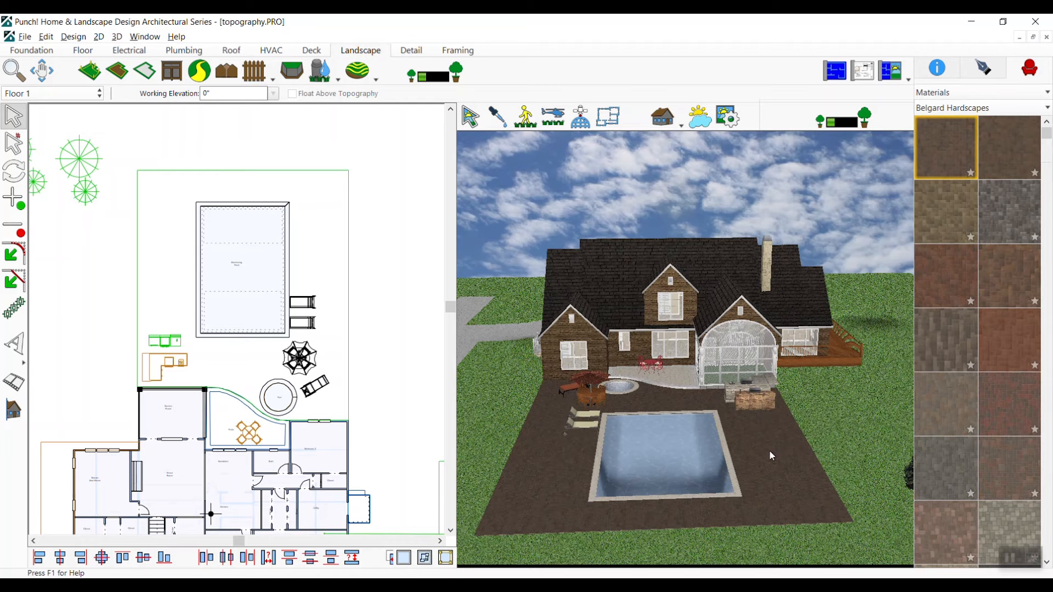
left_click(946, 339)
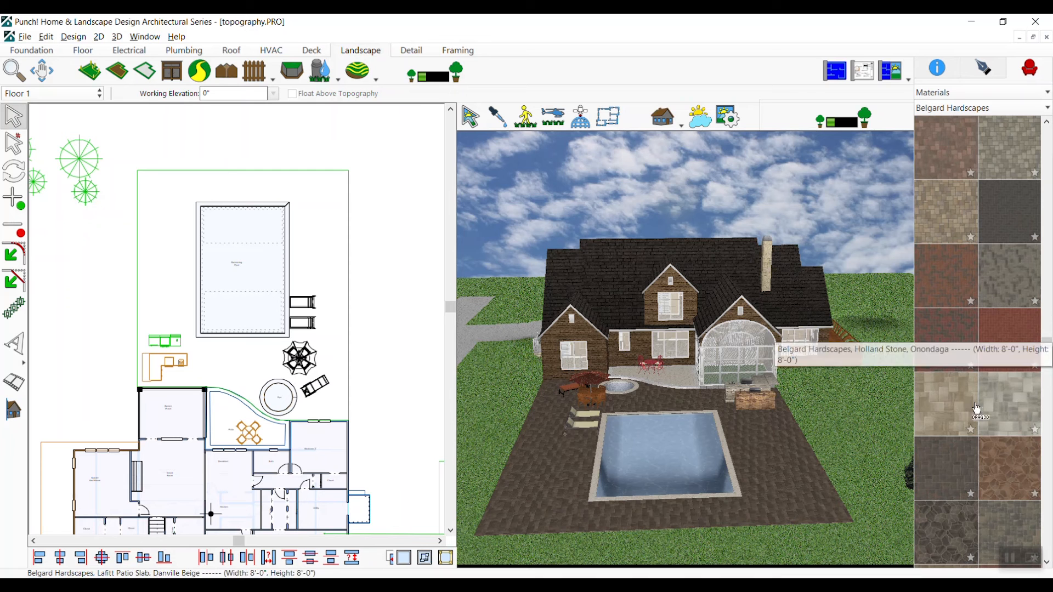
left_click(1008, 403)
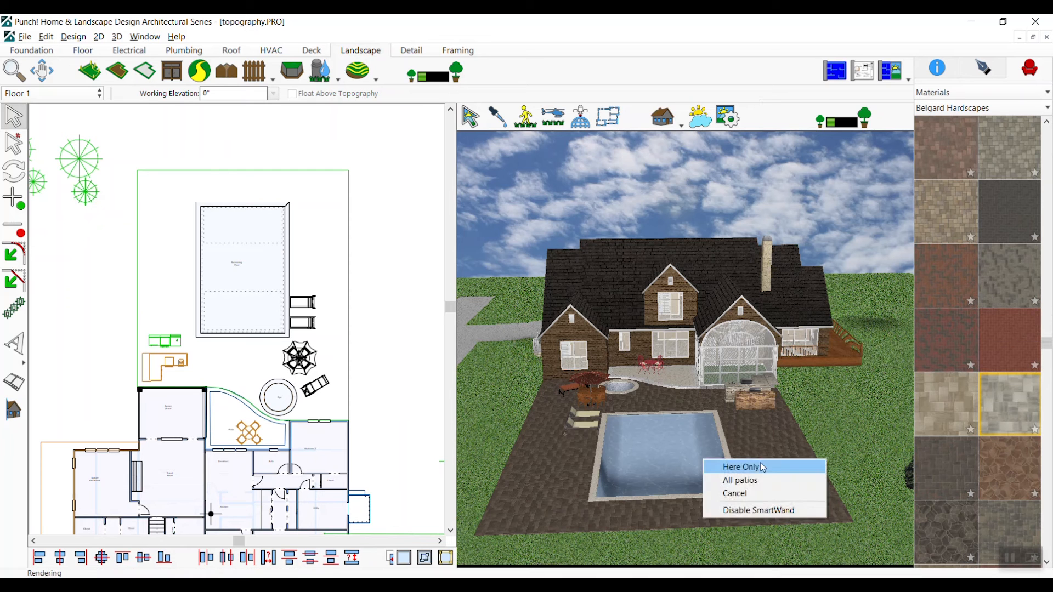
left_click(744, 467)
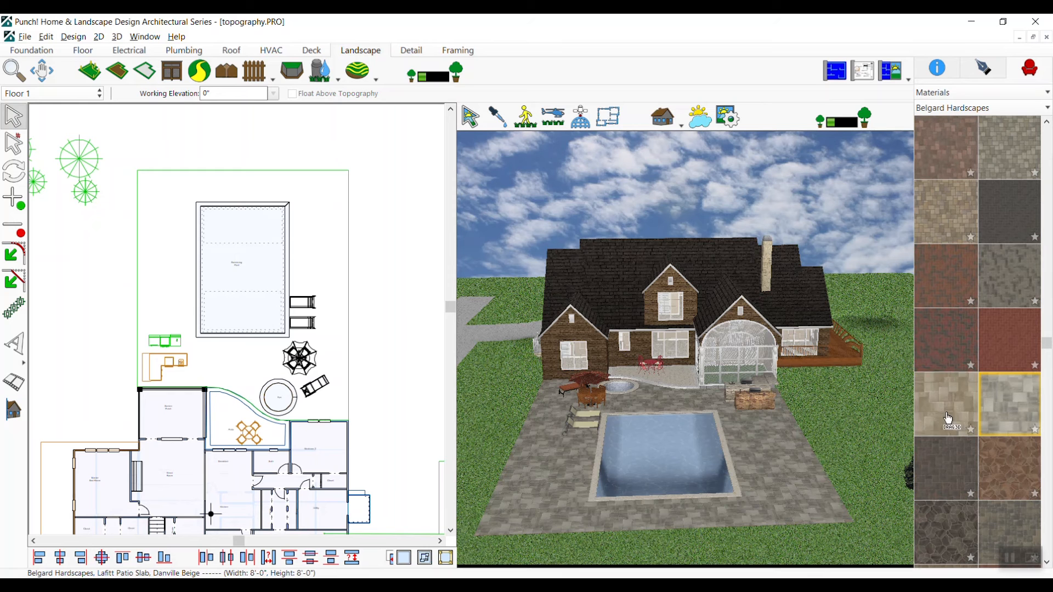
left_click(945, 404)
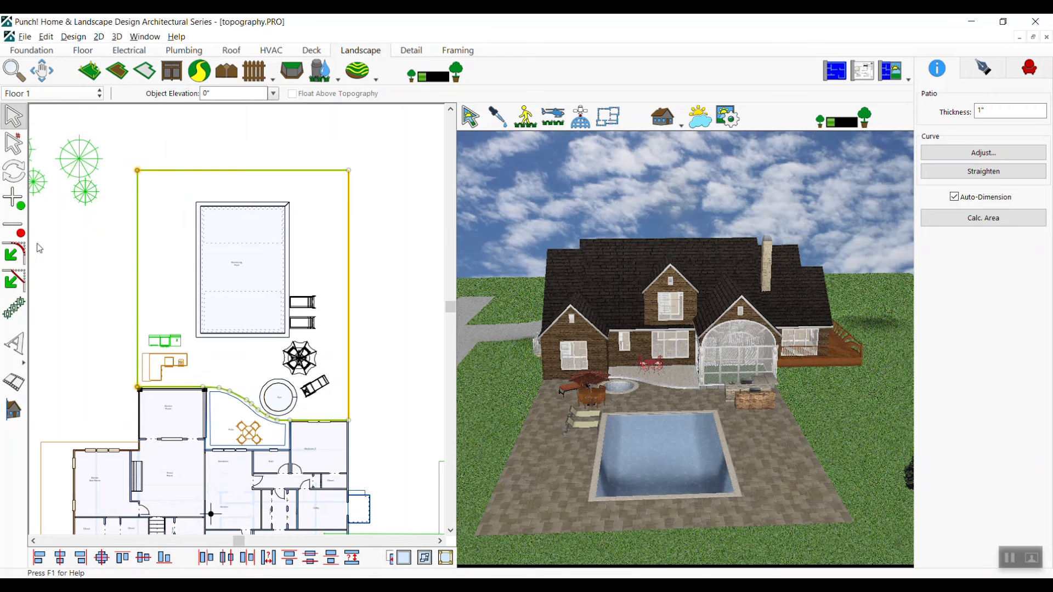
mouse_move(13, 255)
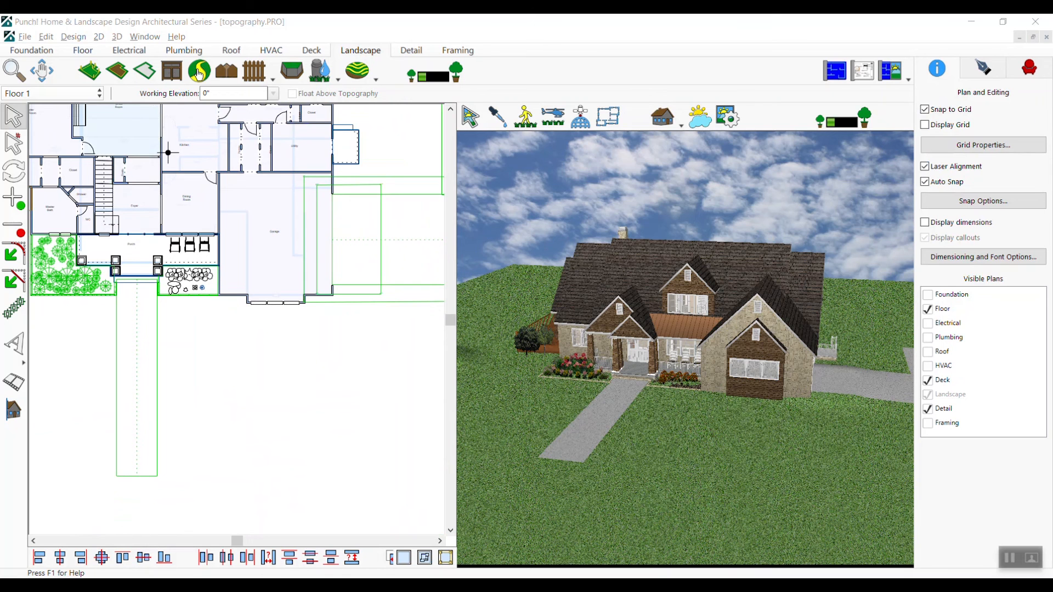
Step: Draw an 8'-0" wide straight pathway from the garage downward as the driveway
left_click(198, 71)
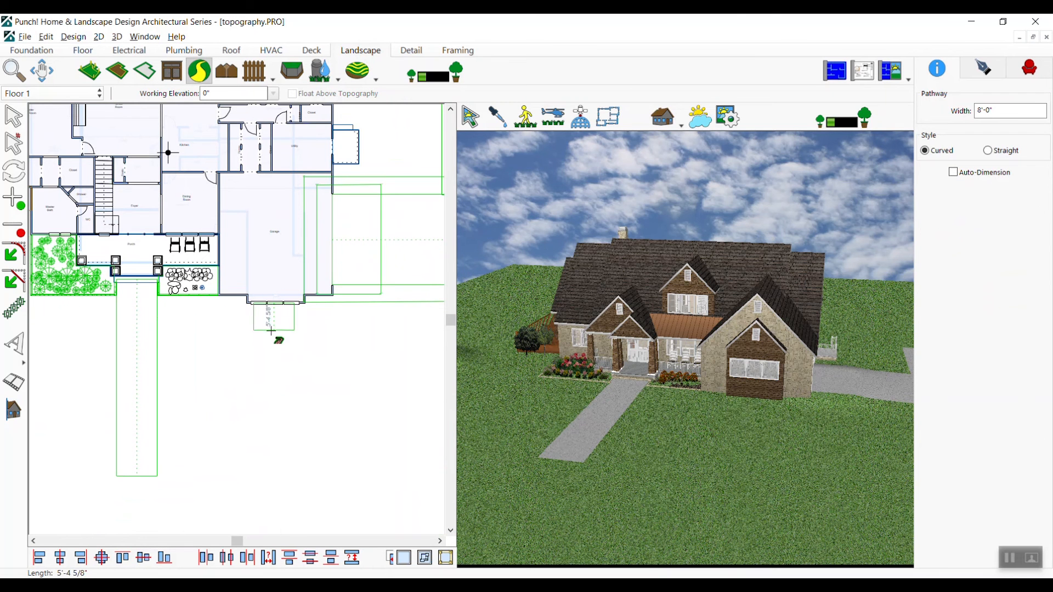
left_click_drag(278, 329, 274, 421)
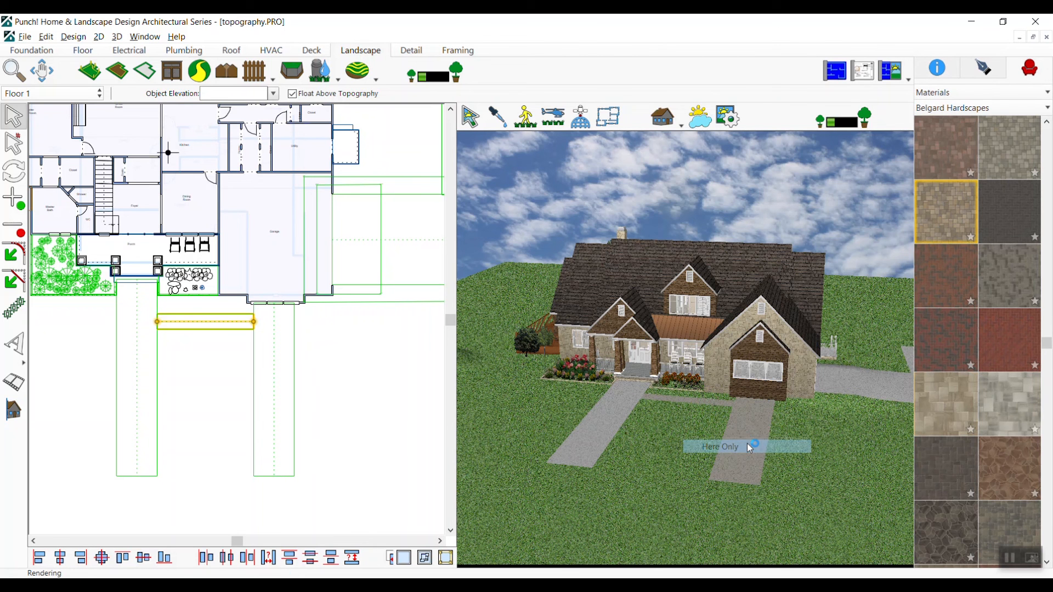
Step: Apply the tan Belgard paver texture to the driveway using Here Only
left_click(719, 446)
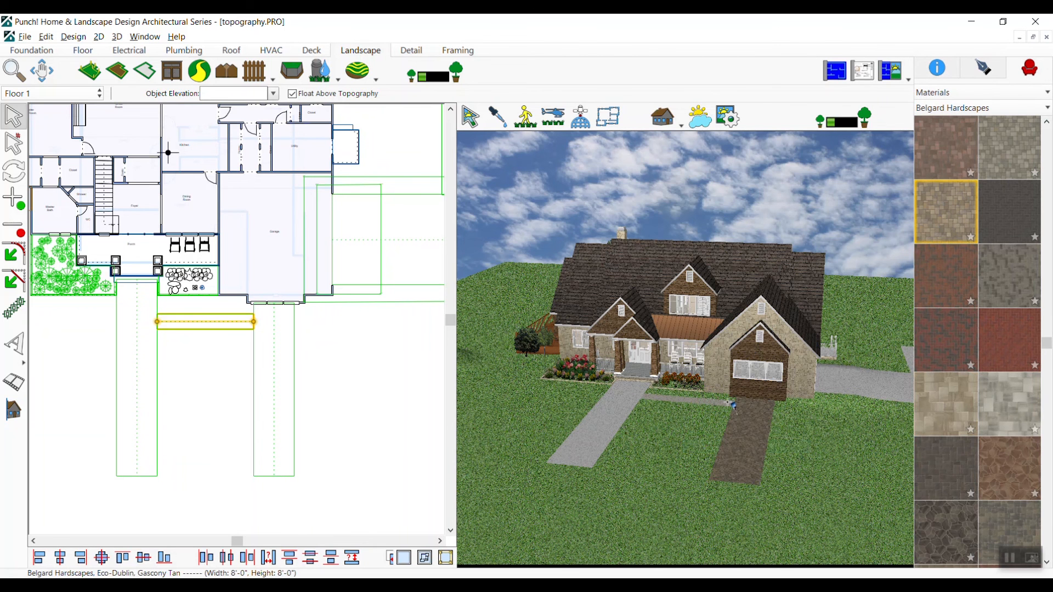